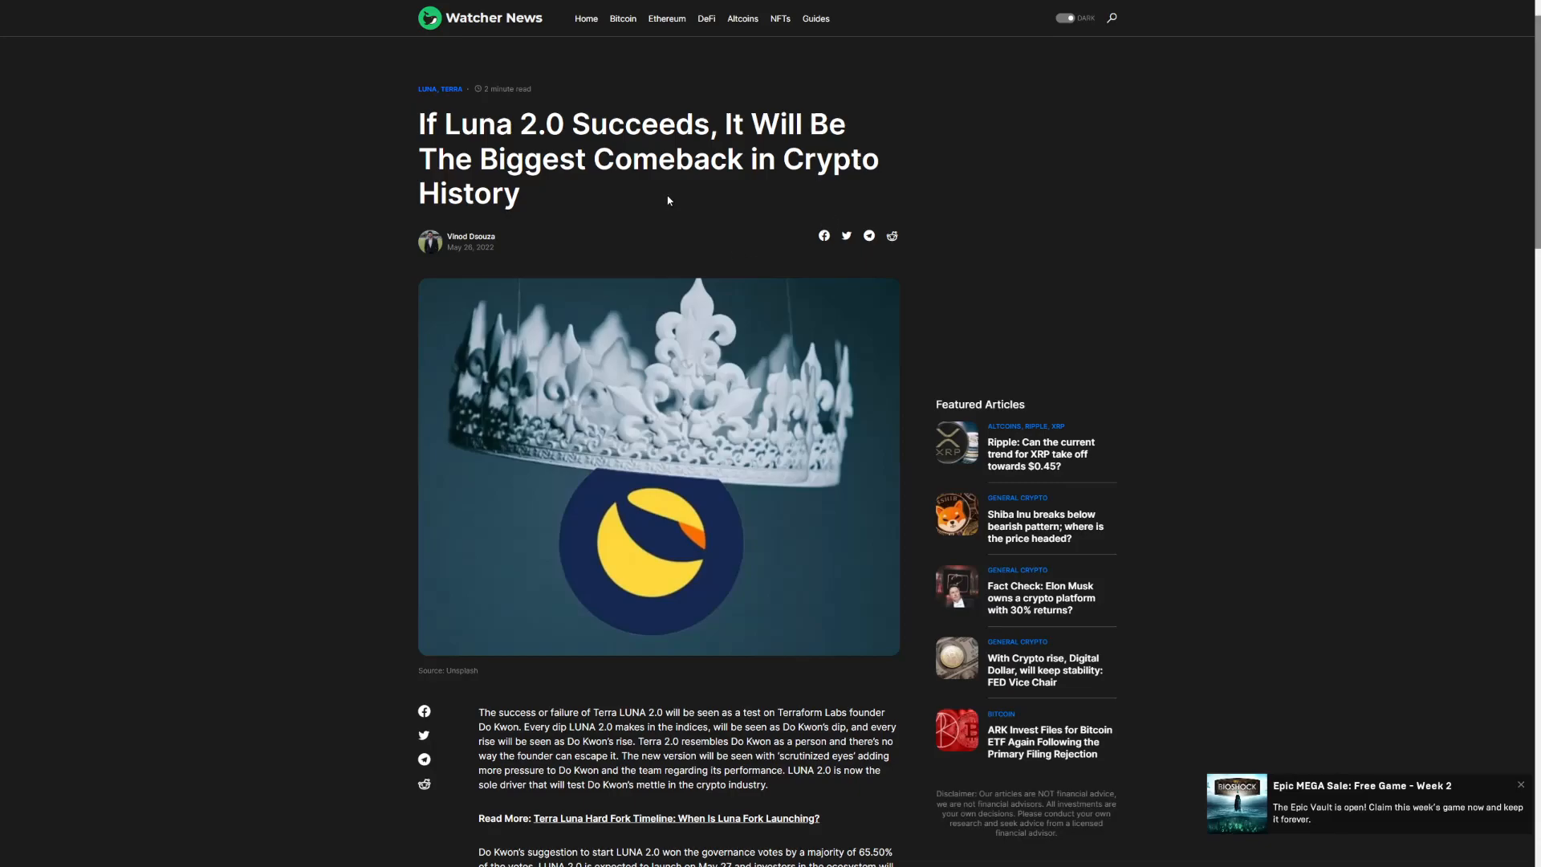
# Scroll past the crown image and highlight the first lines of the opening paragraph
pyautogui.scroll(-3)
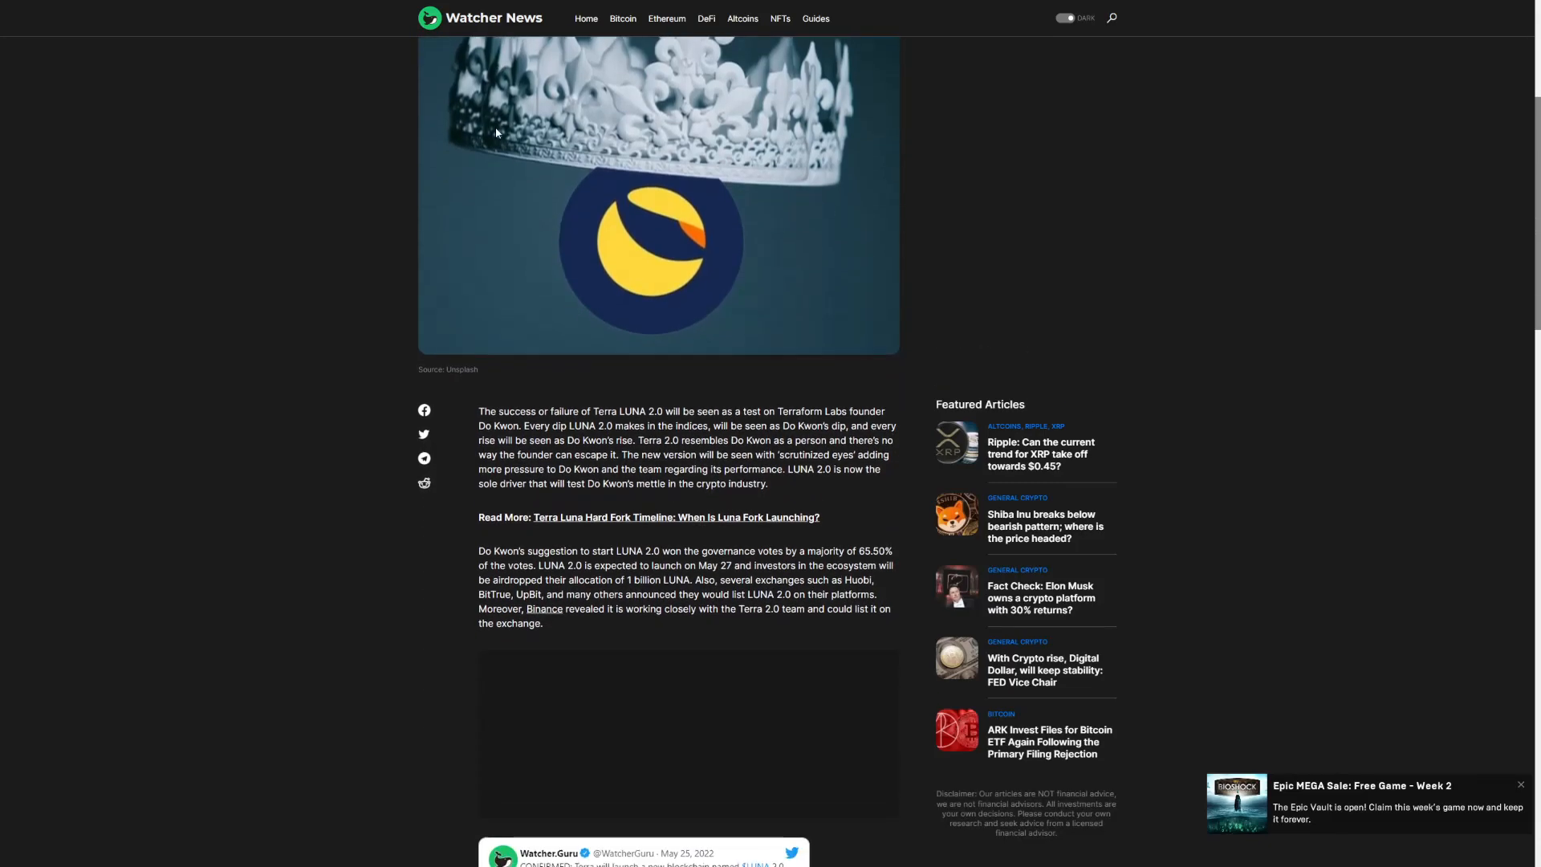
pyautogui.scroll(-3)
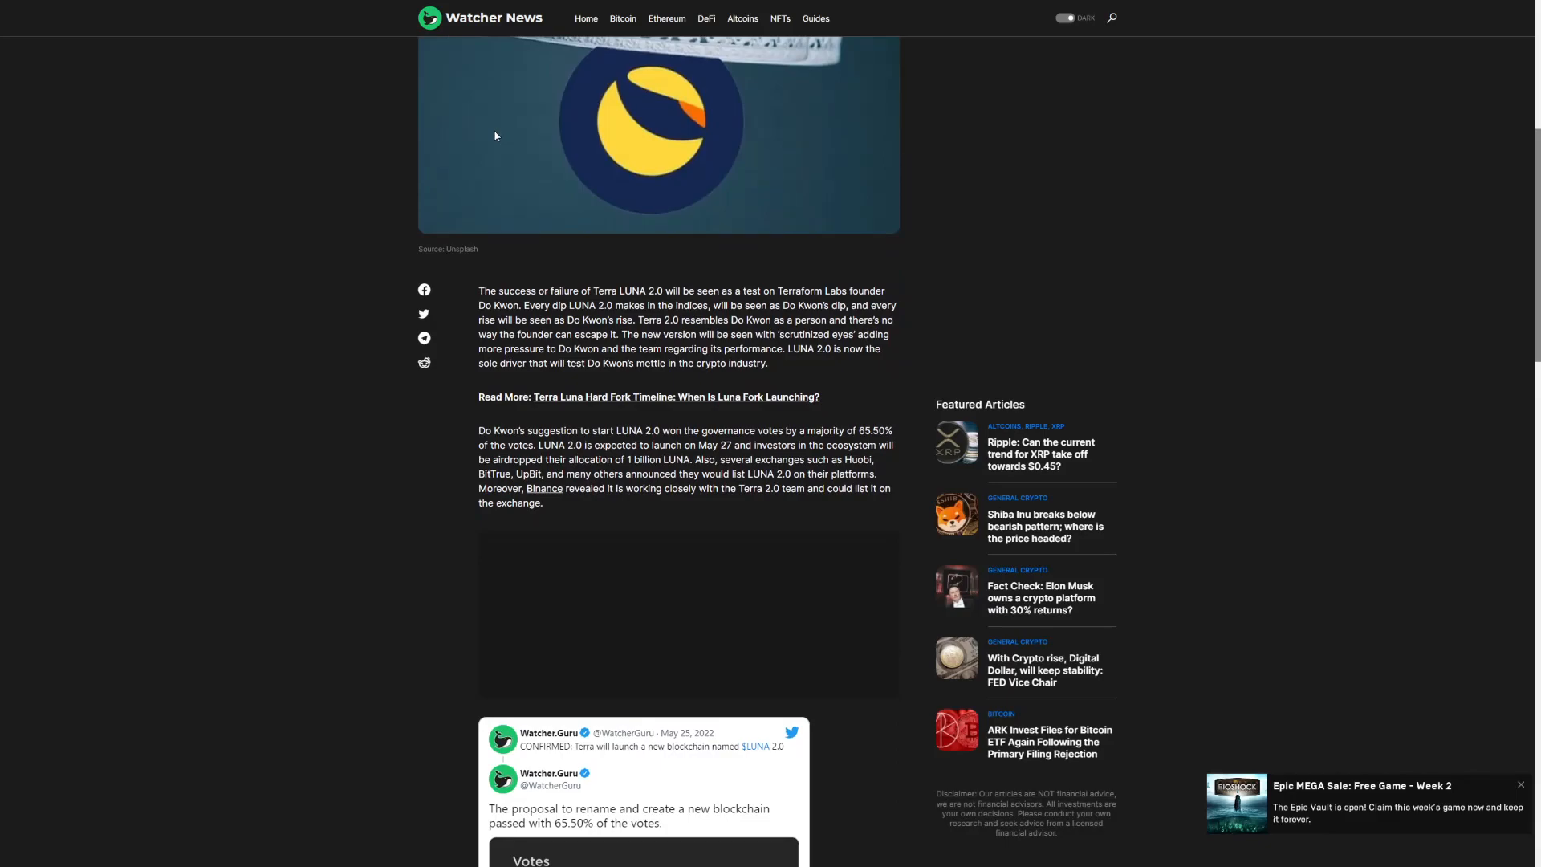
pyautogui.moveTo(607, 290); pyautogui.dragTo(634, 320)
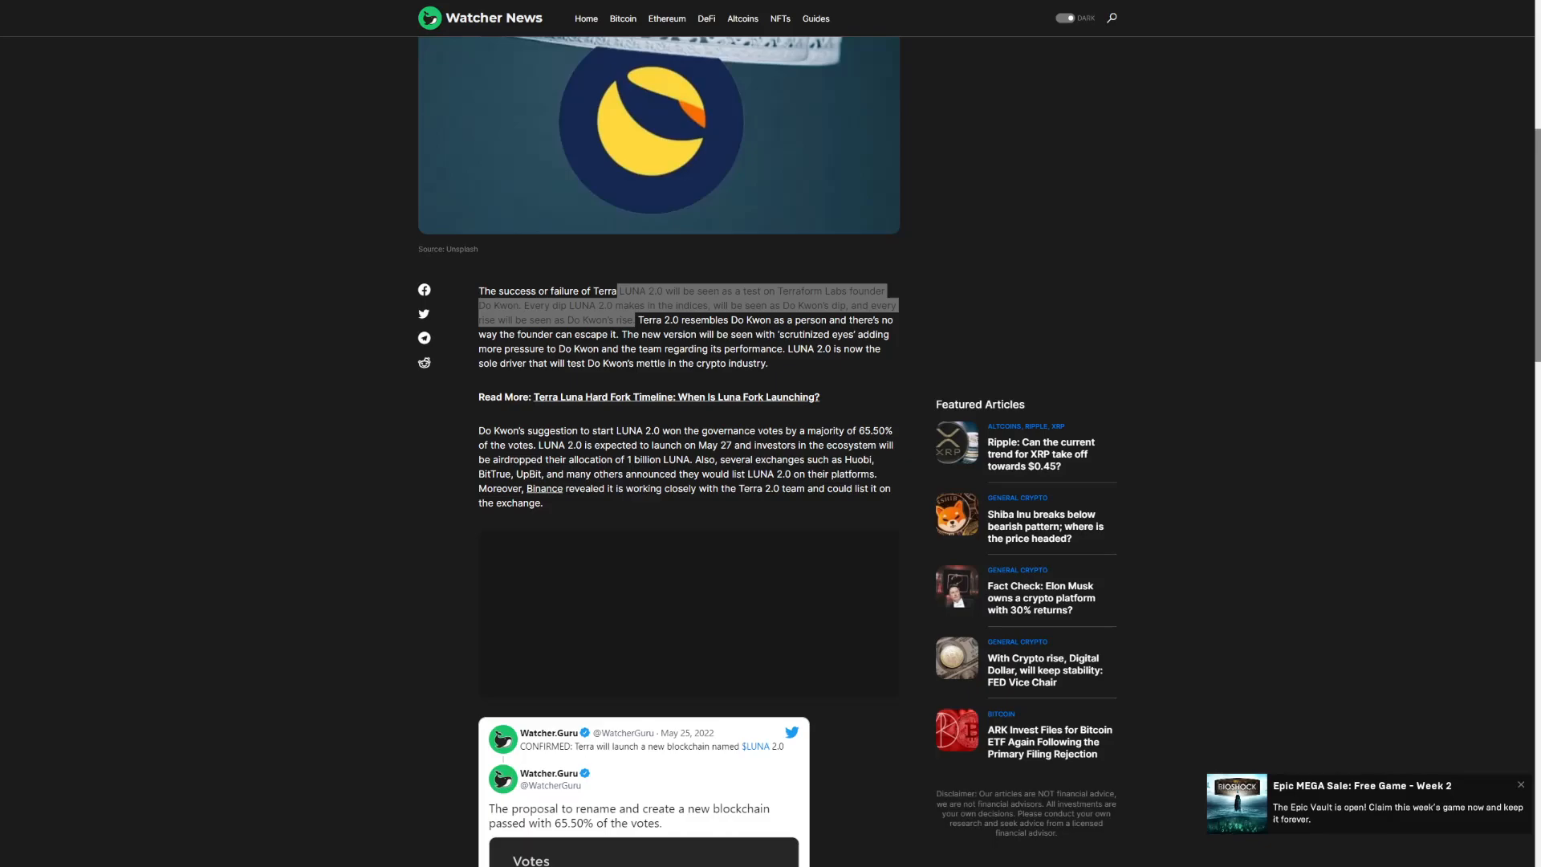
pyautogui.moveTo(347, 256)
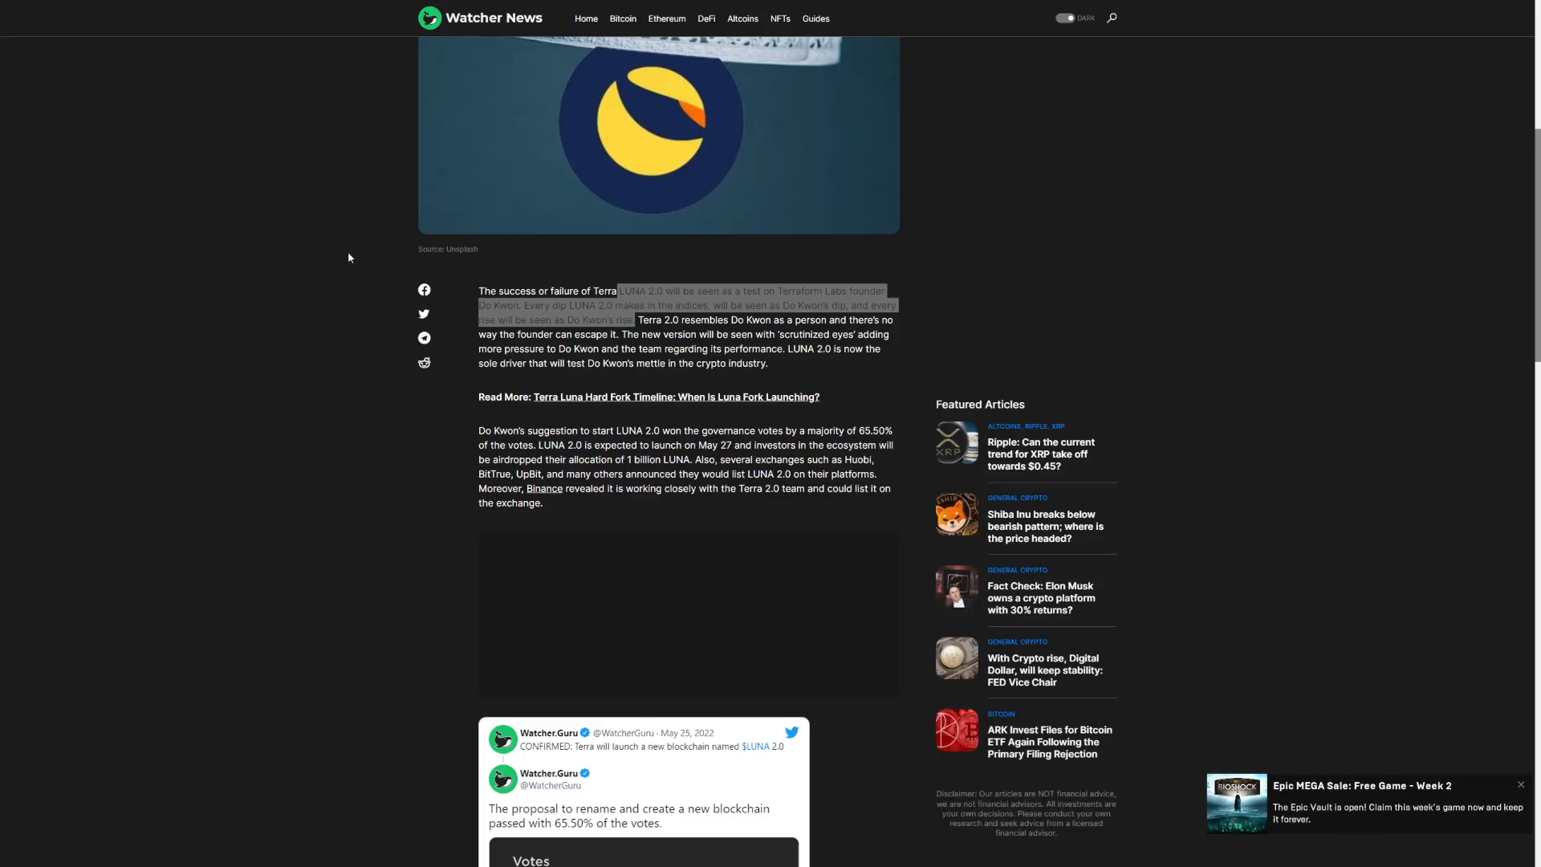
pyautogui.moveTo(321, 336)
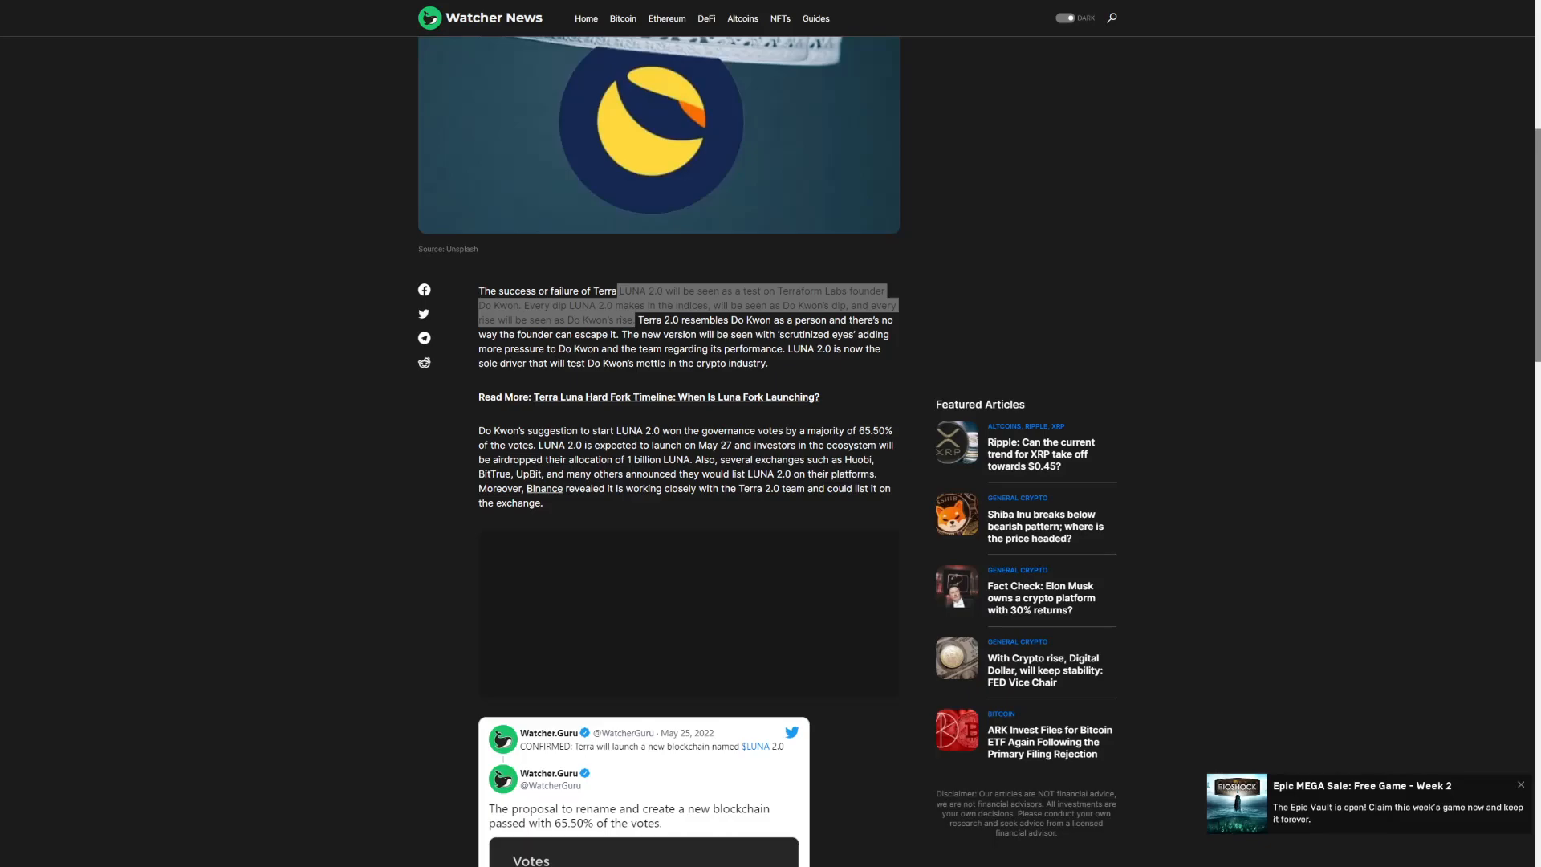
# Scroll down to the vote-results tweet and the paragraph calling Luna 2.0 a comeback
pyautogui.scroll(-3)
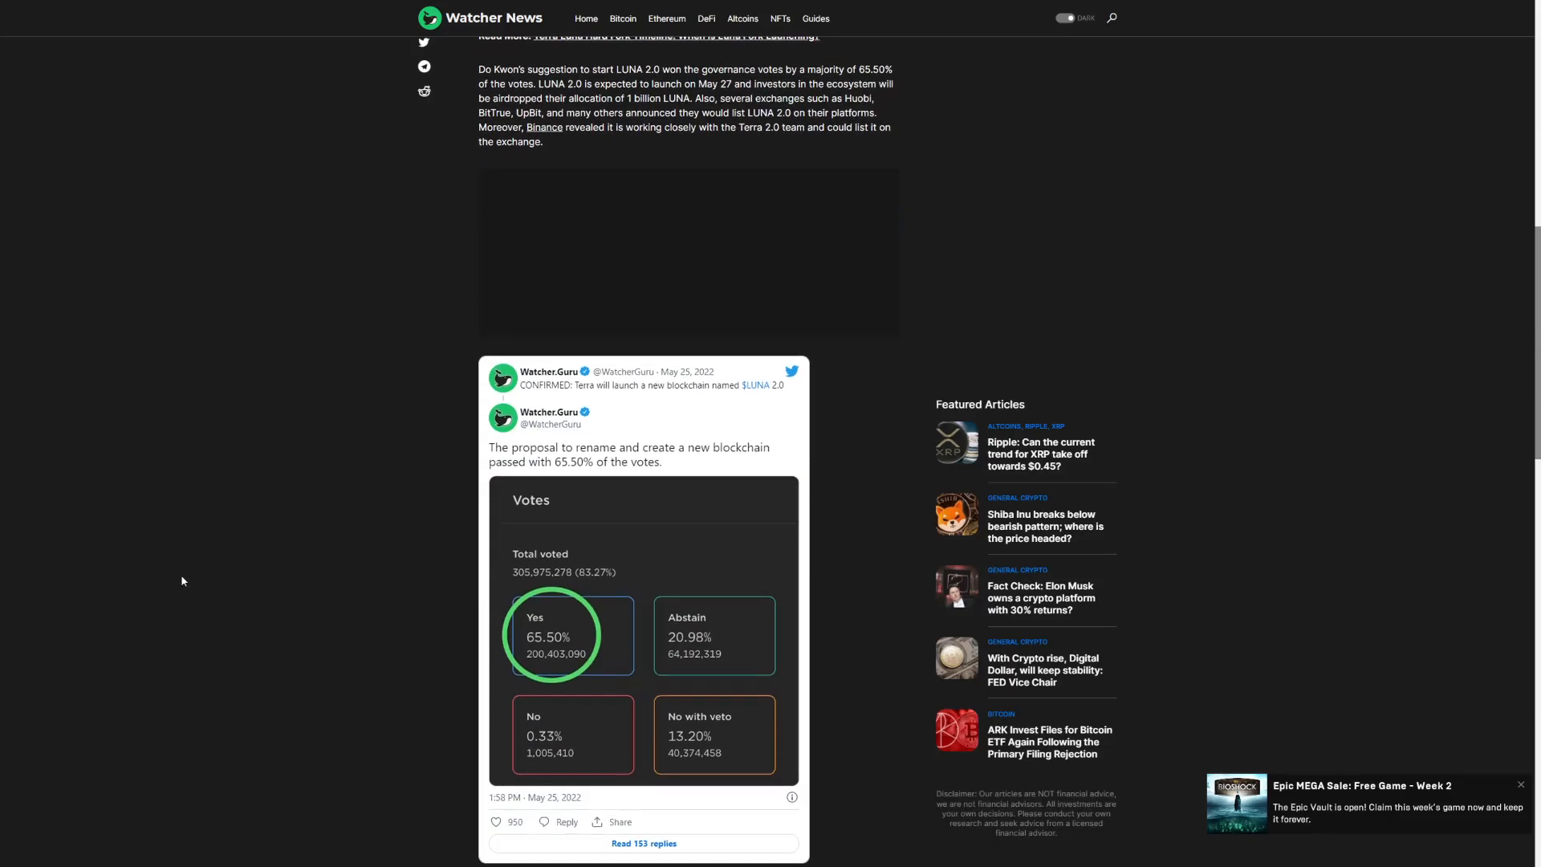
pyautogui.scroll(-3)
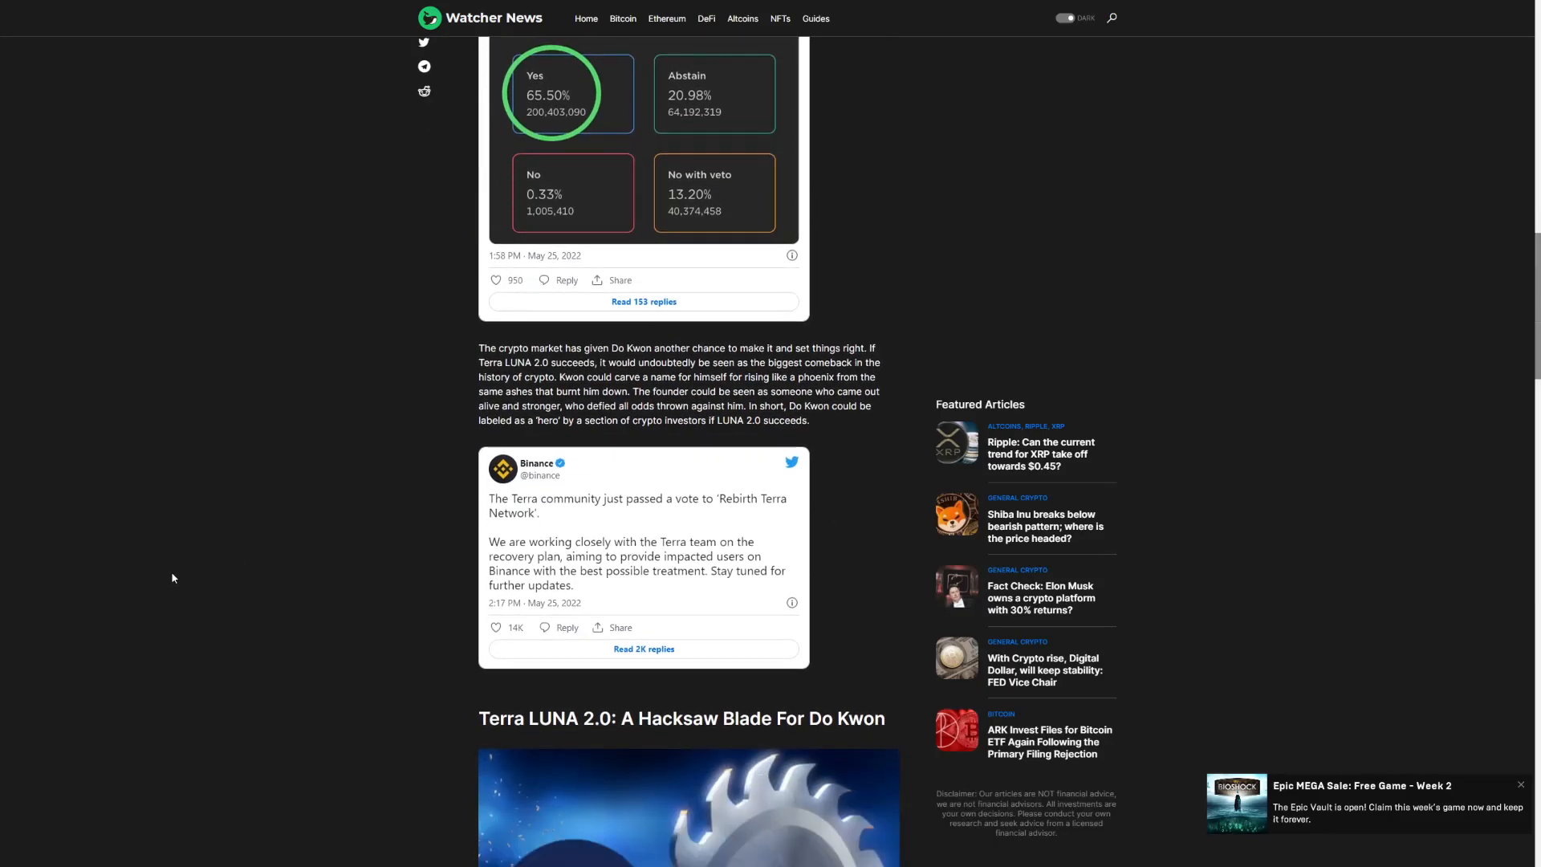
pyautogui.moveTo(139, 557)
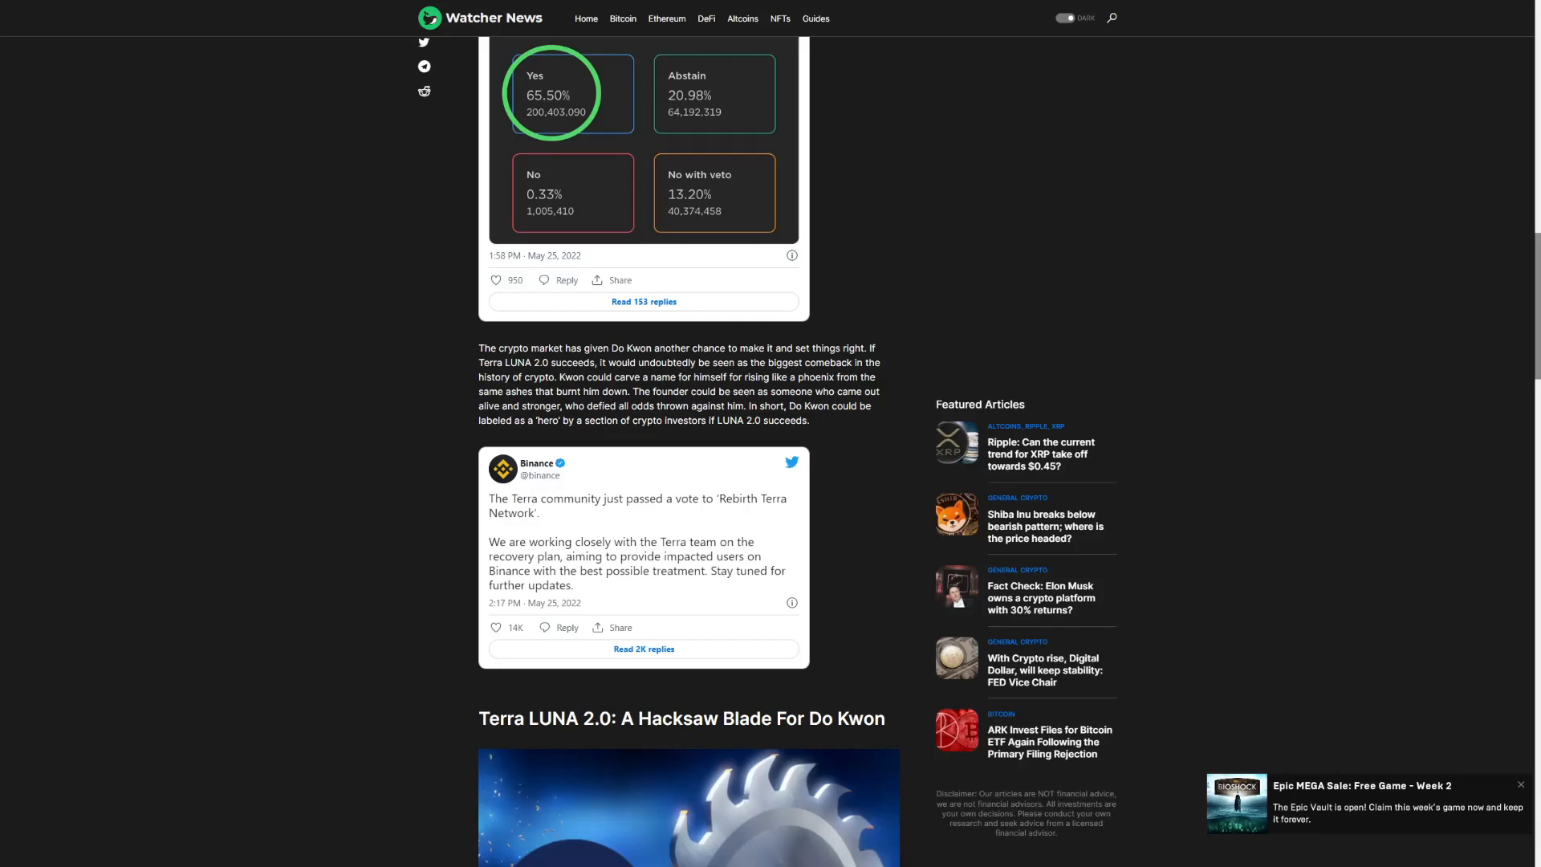
pyautogui.moveTo(688, 294)
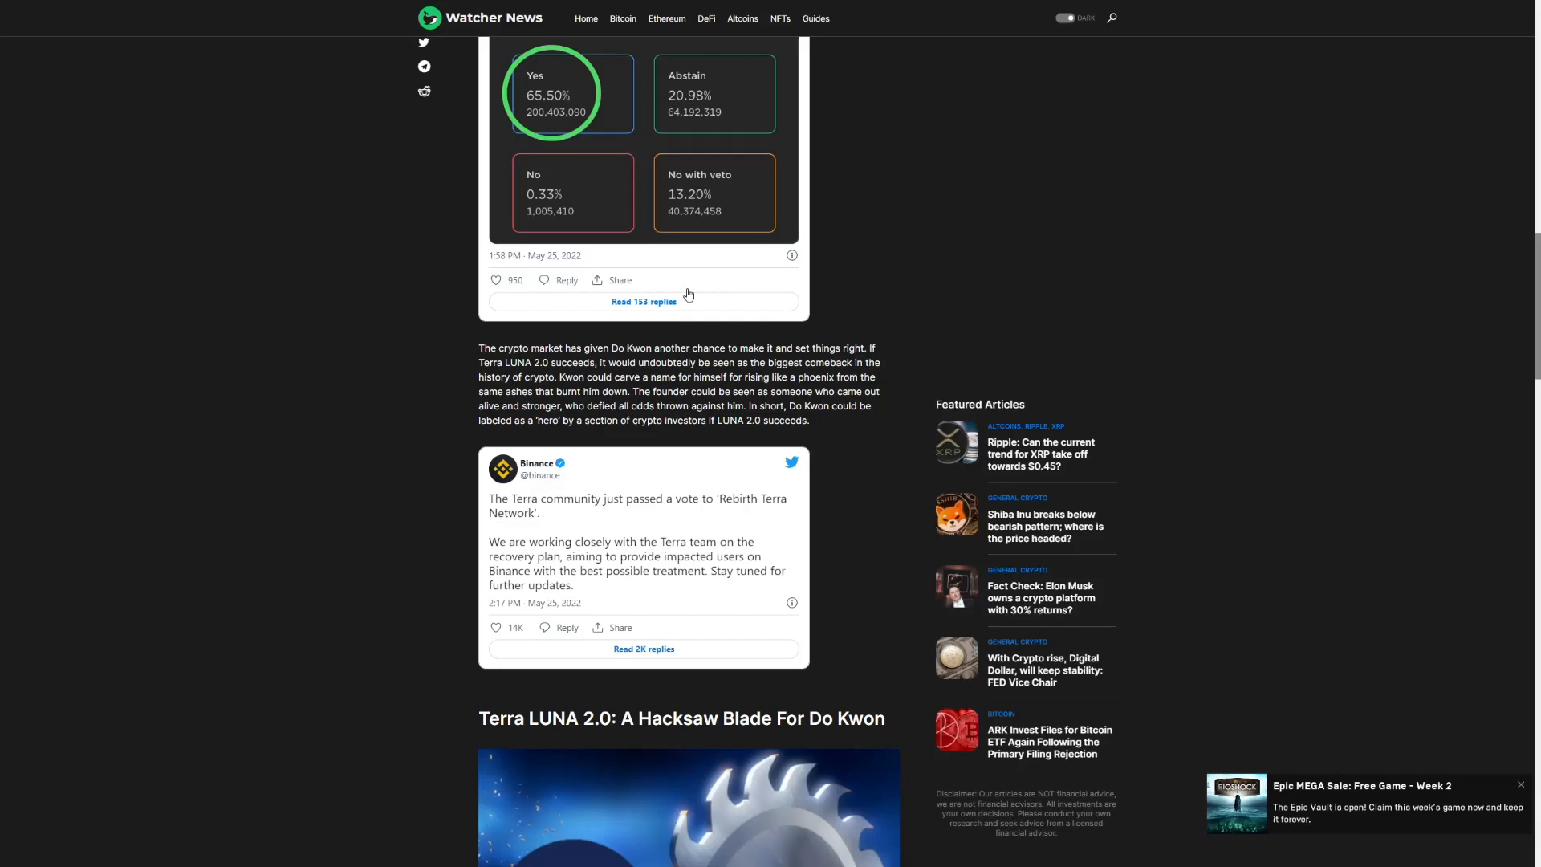
pyautogui.moveTo(689, 295)
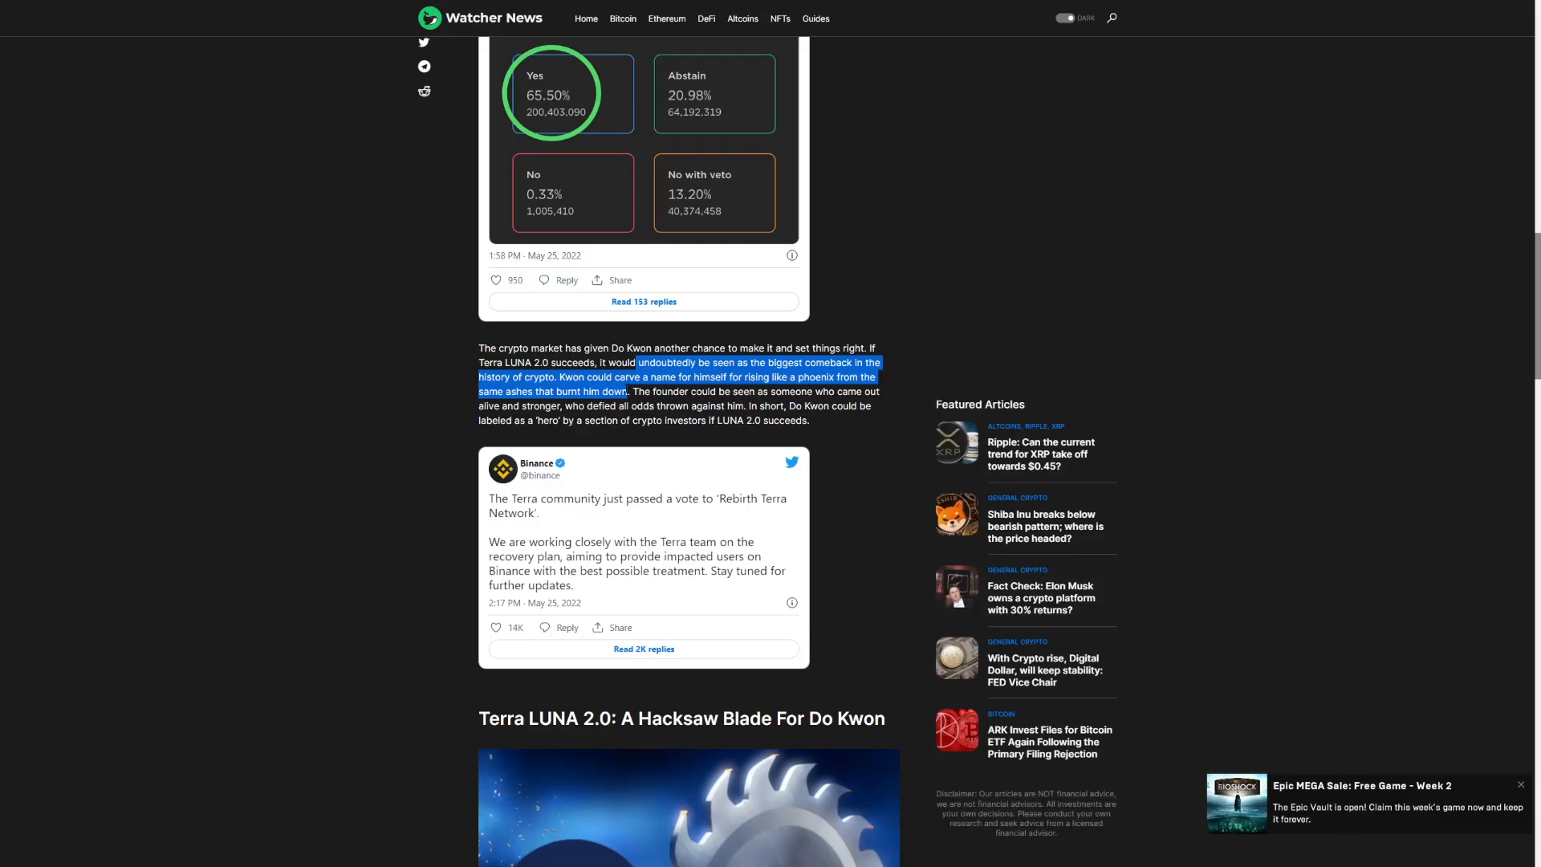
# Scroll through the Hacksaw Blade image to the Shibetoshi Nakamoto tweet and the negative-comments paragraph
pyautogui.scroll(-3)
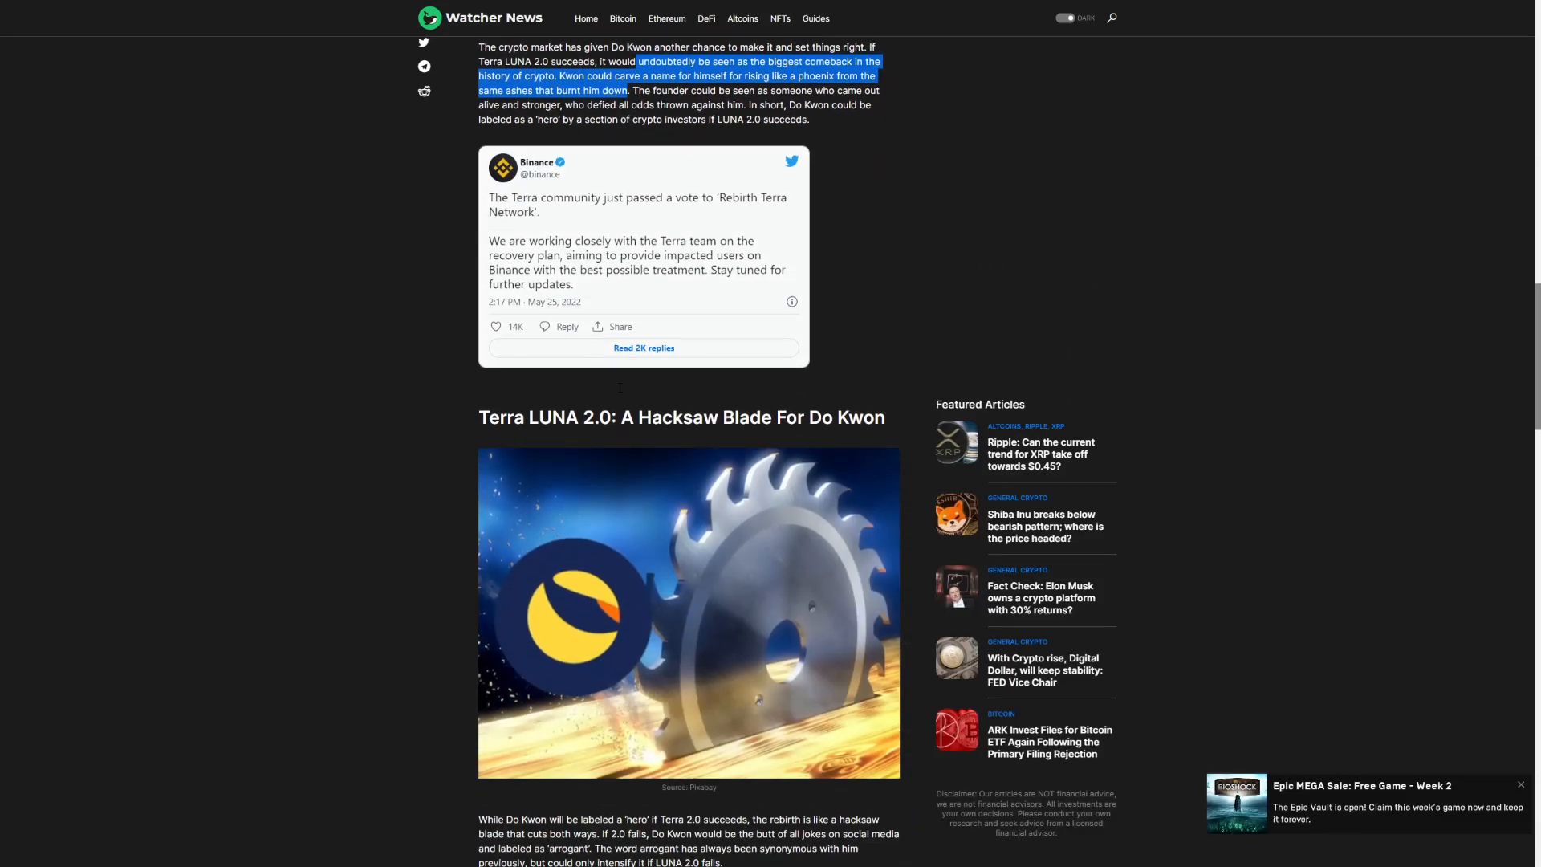
pyautogui.scroll(-3)
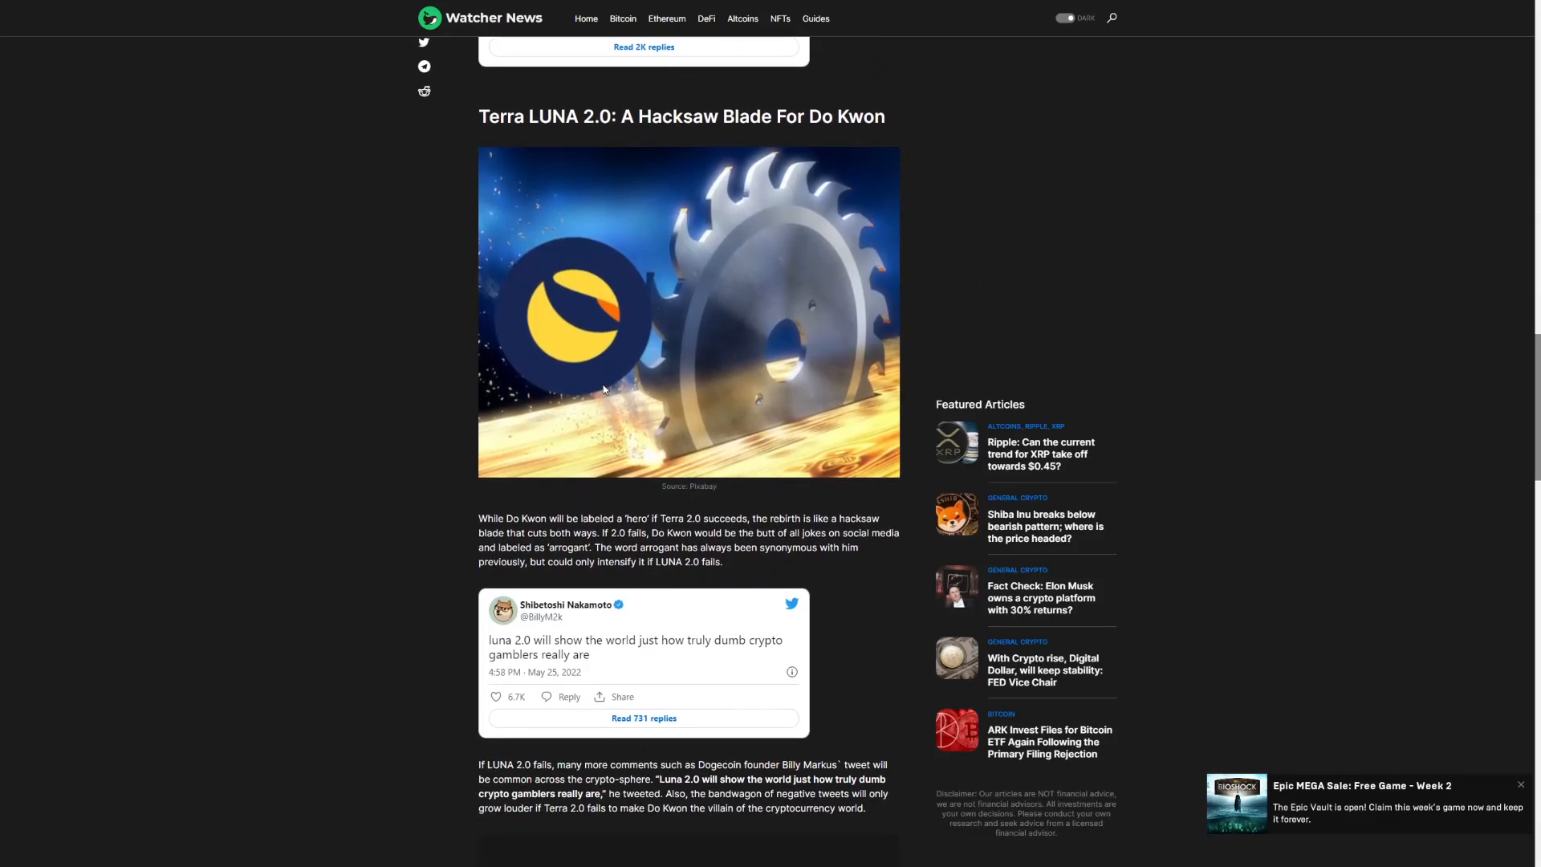
pyautogui.moveTo(606, 579)
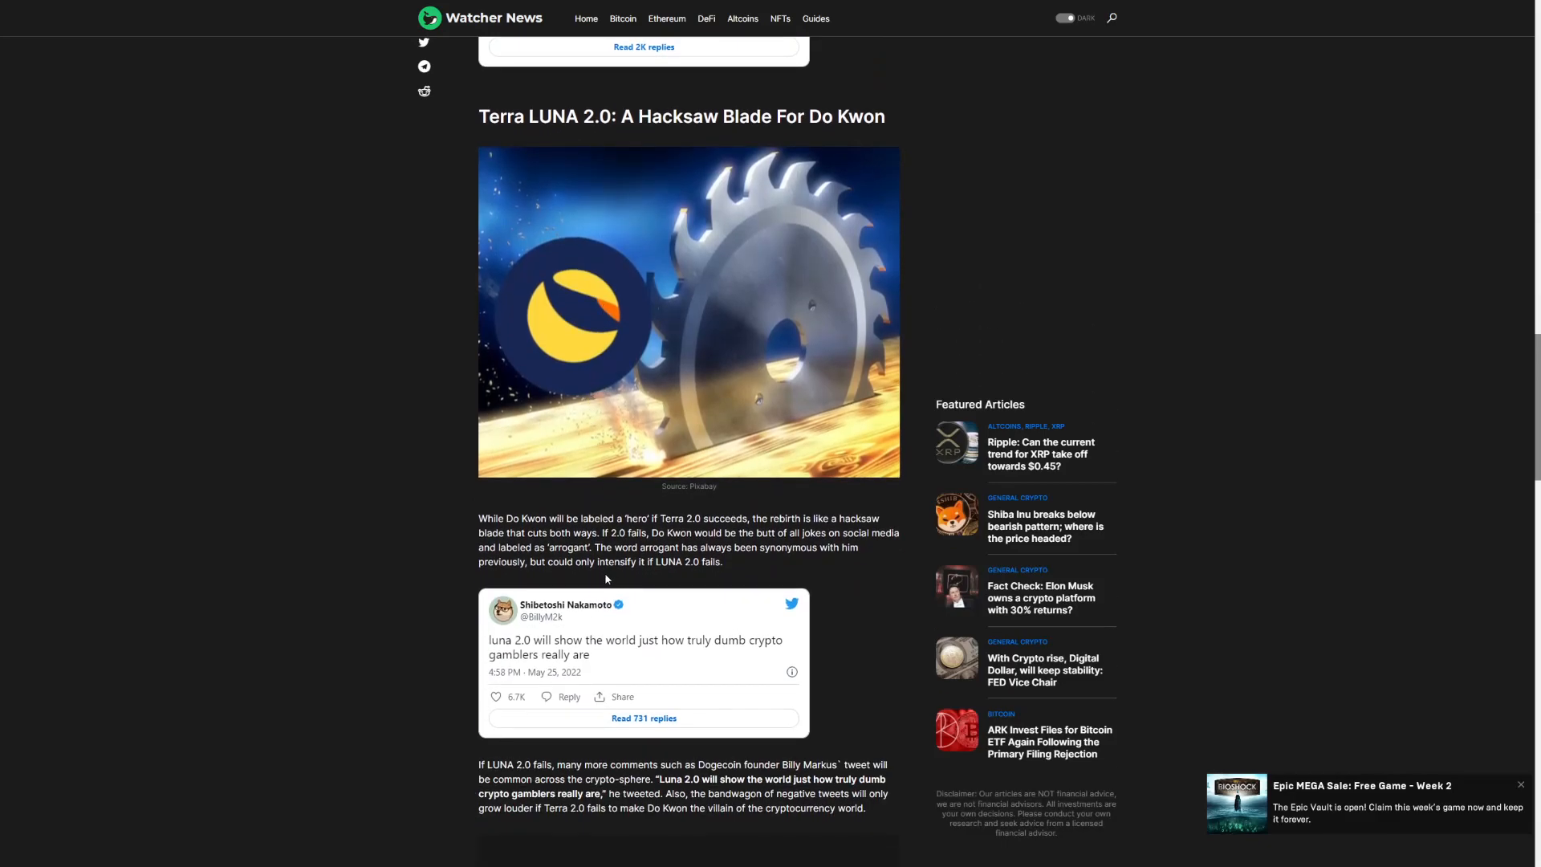
pyautogui.moveTo(738, 635)
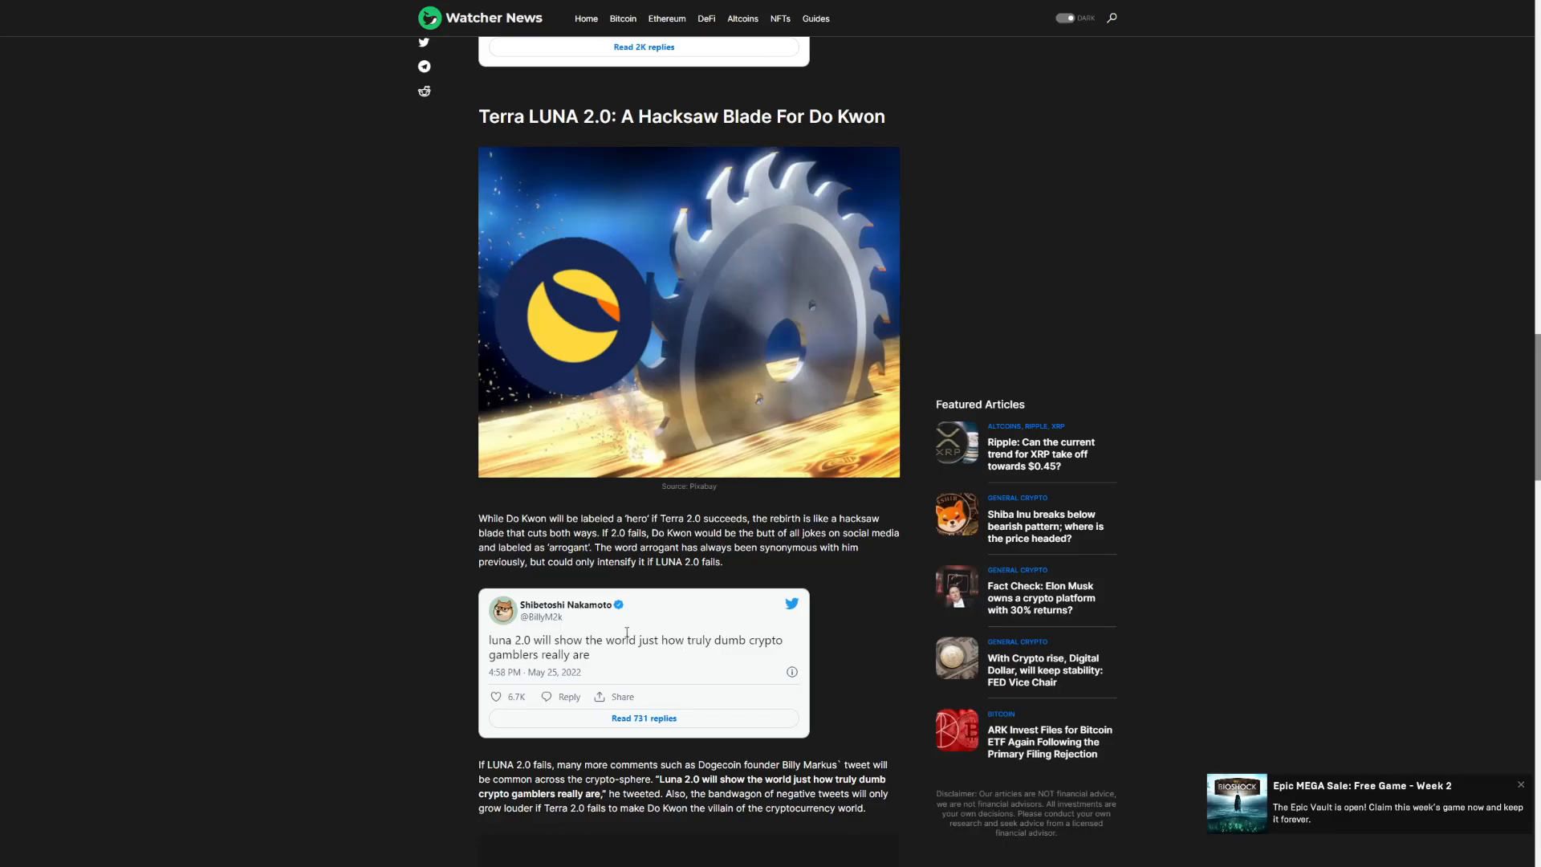
pyautogui.moveTo(610, 626)
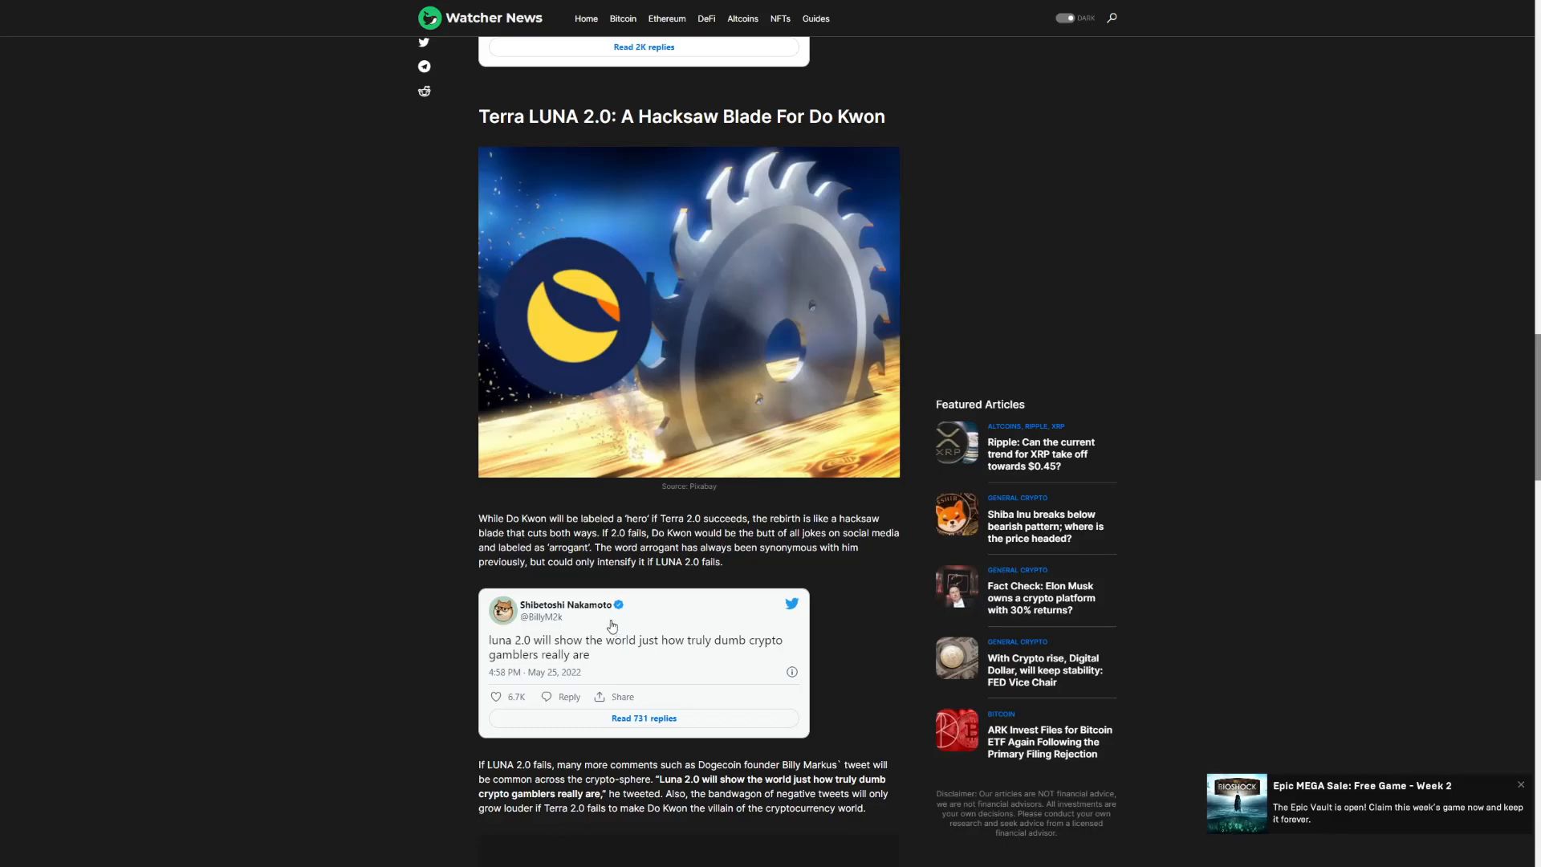
pyautogui.moveTo(605, 621)
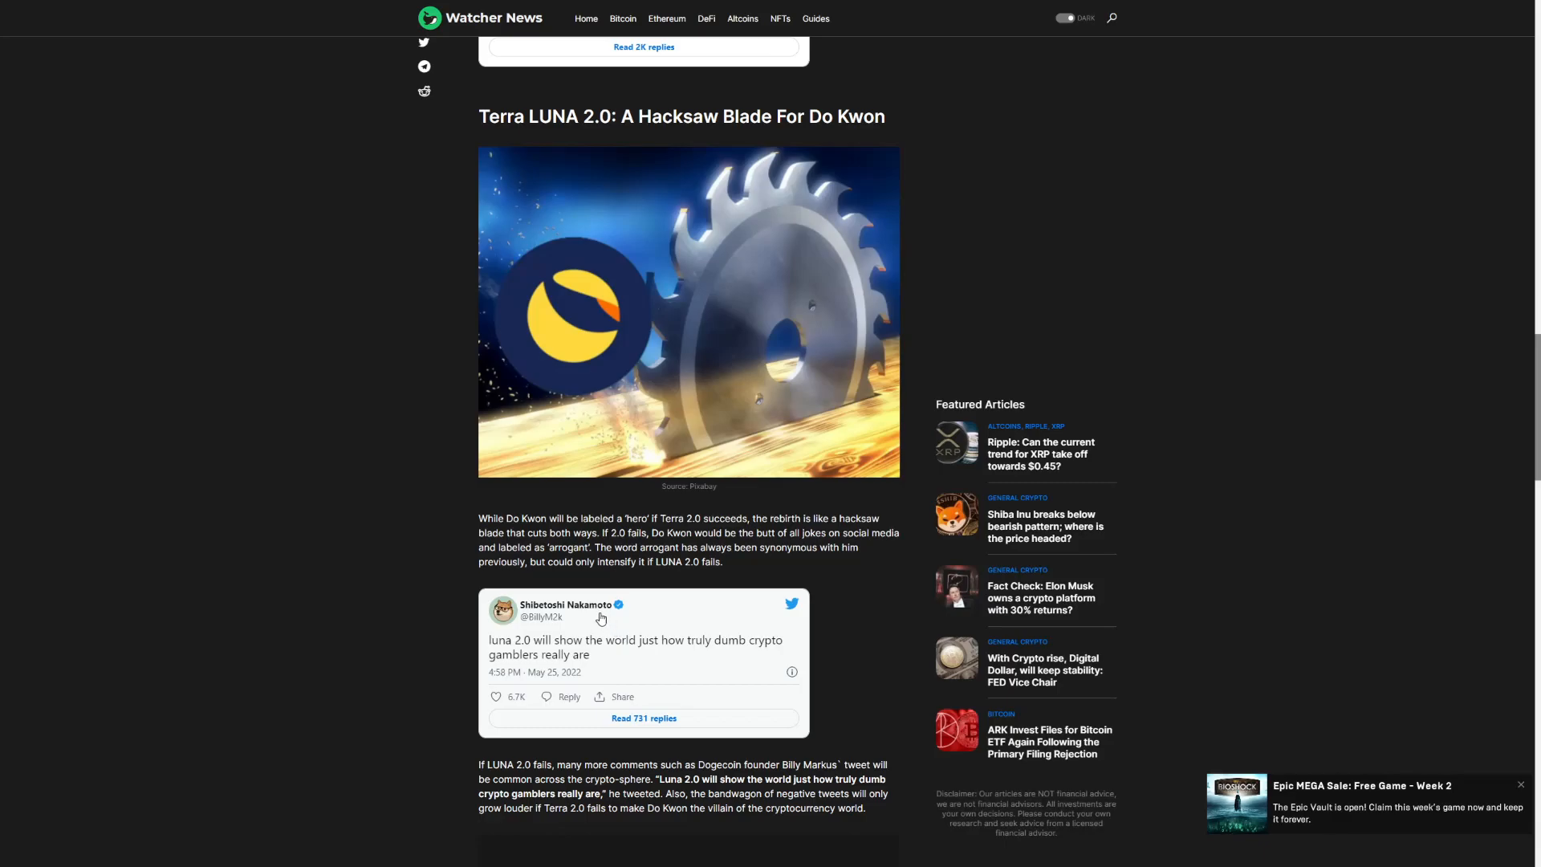
pyautogui.scroll(-3)
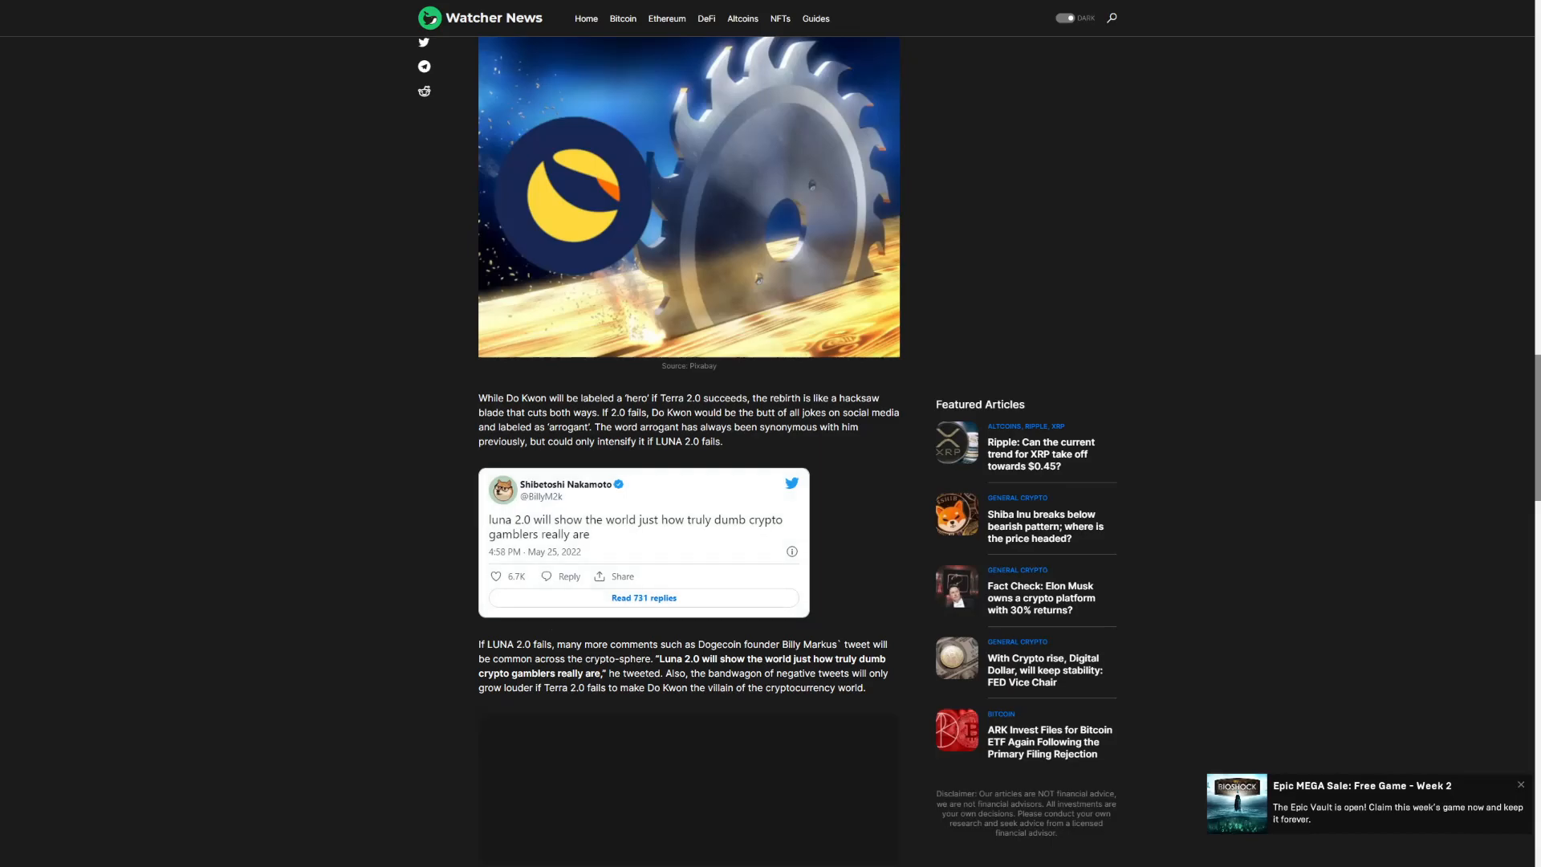
pyautogui.moveTo(563, 616)
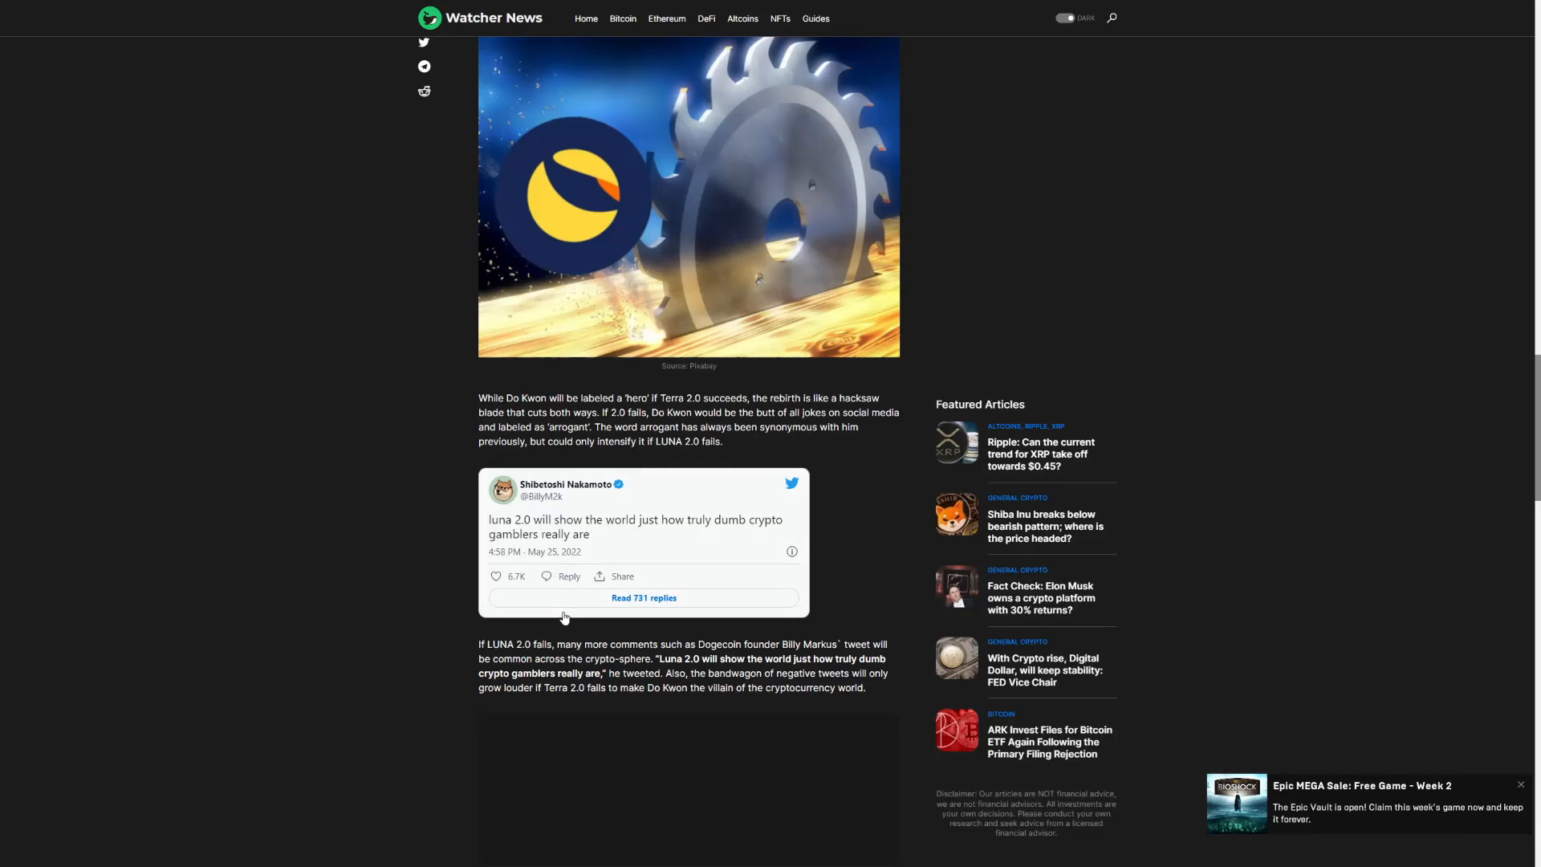
# Scroll down to the article's end tags, then back up to the Luna 2.0 headline
pyautogui.scroll(-3)
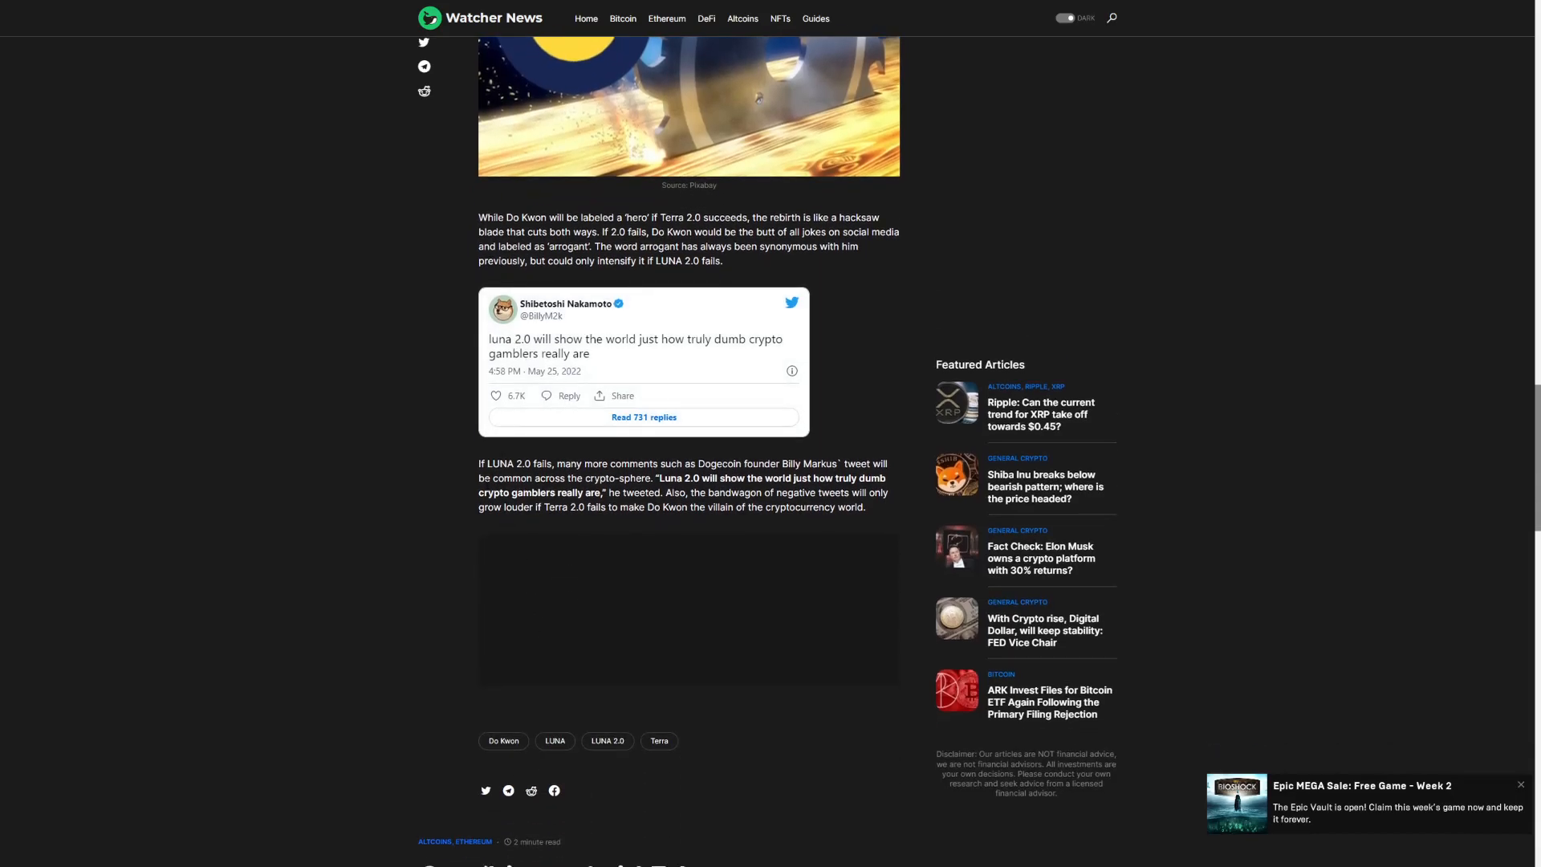
pyautogui.scroll(3)
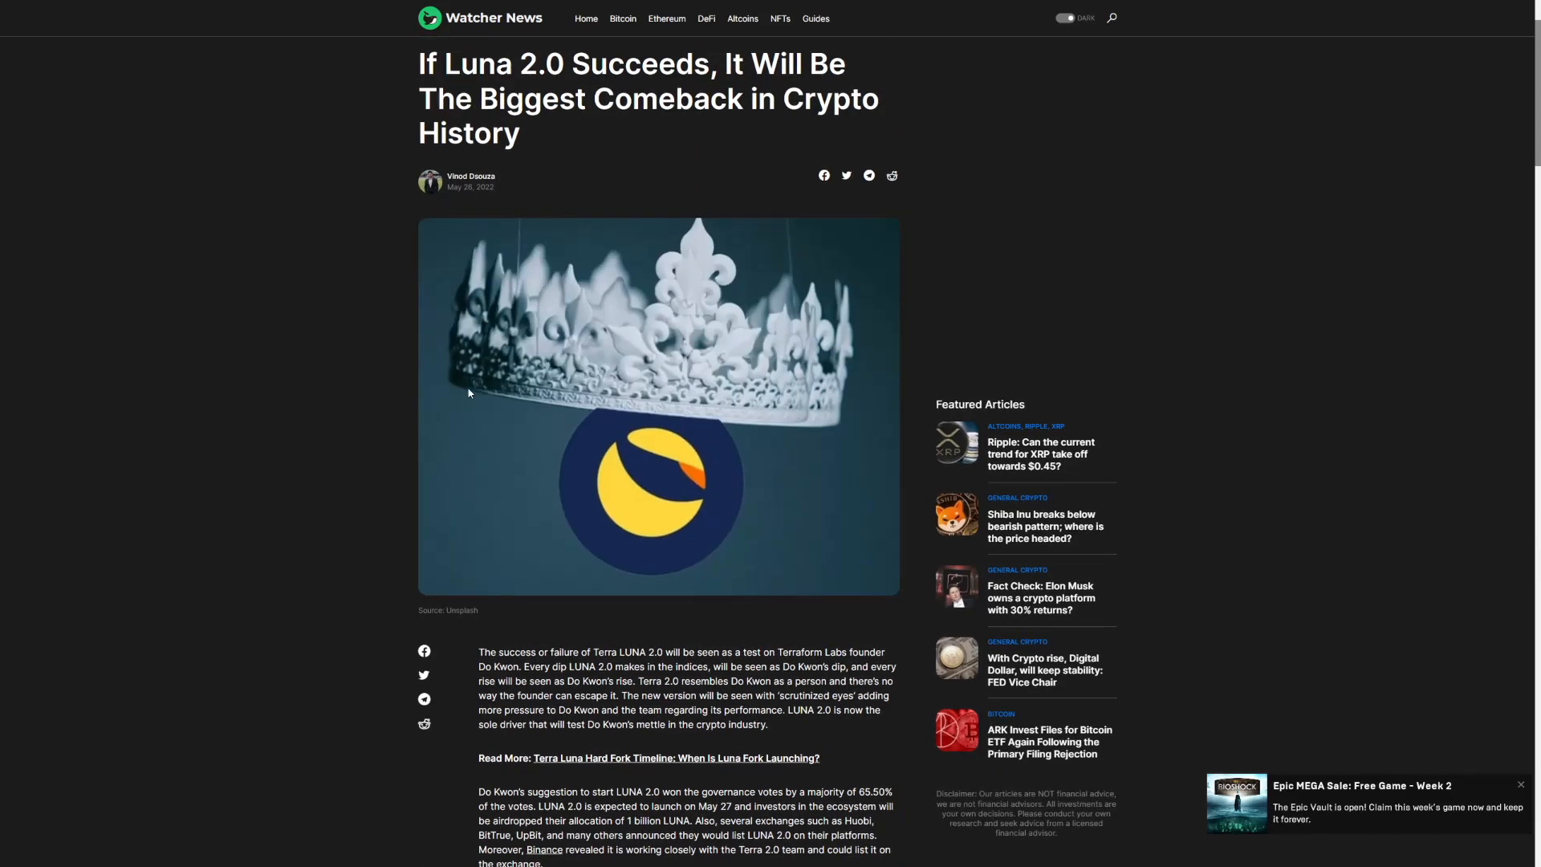
pyautogui.moveTo(441, 410)
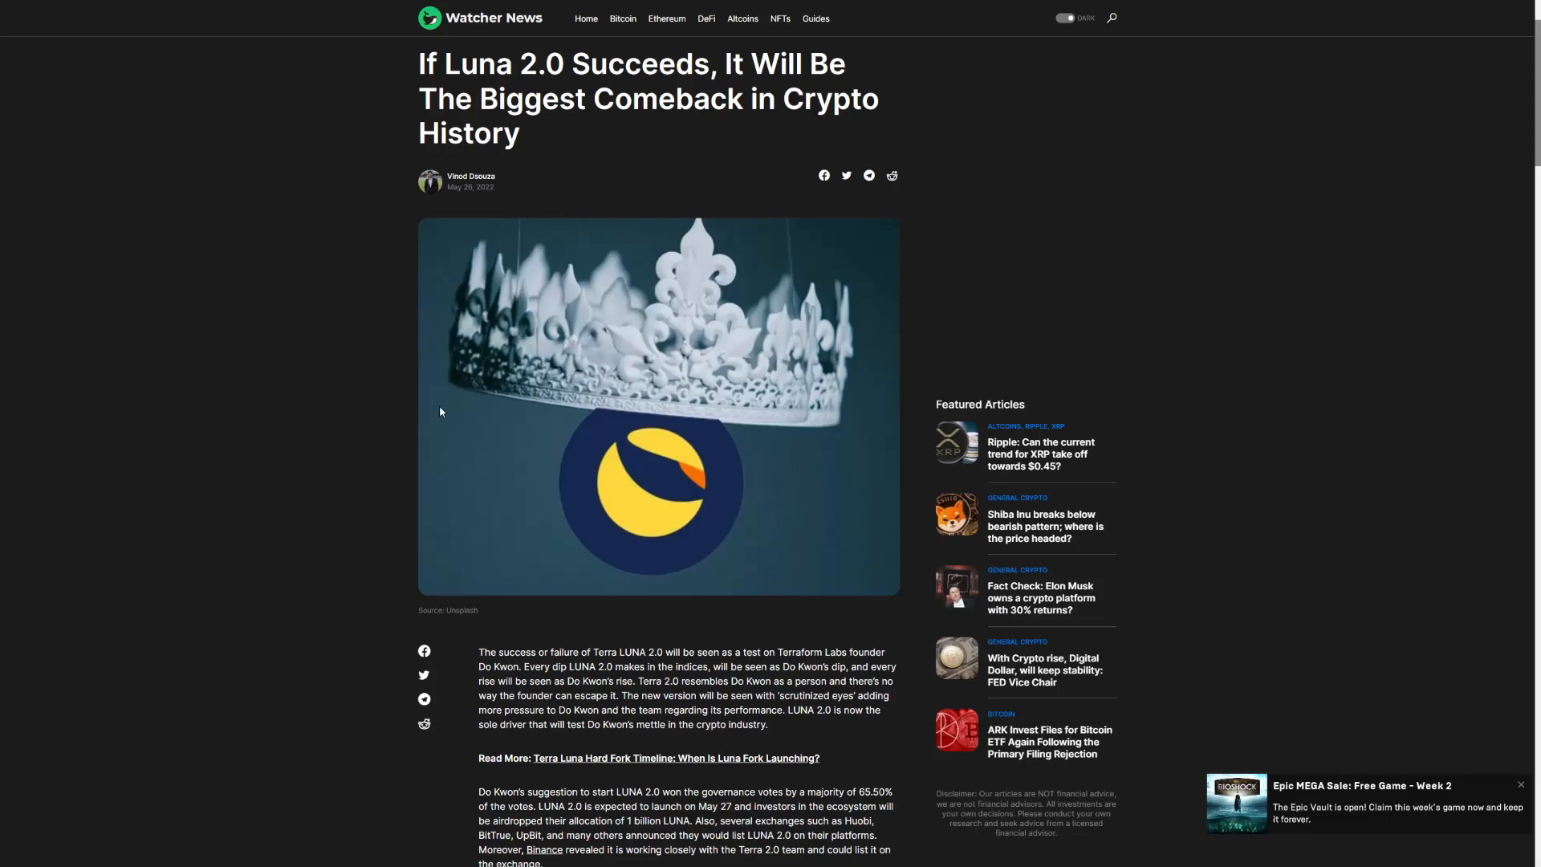
pyautogui.moveTo(419, 350)
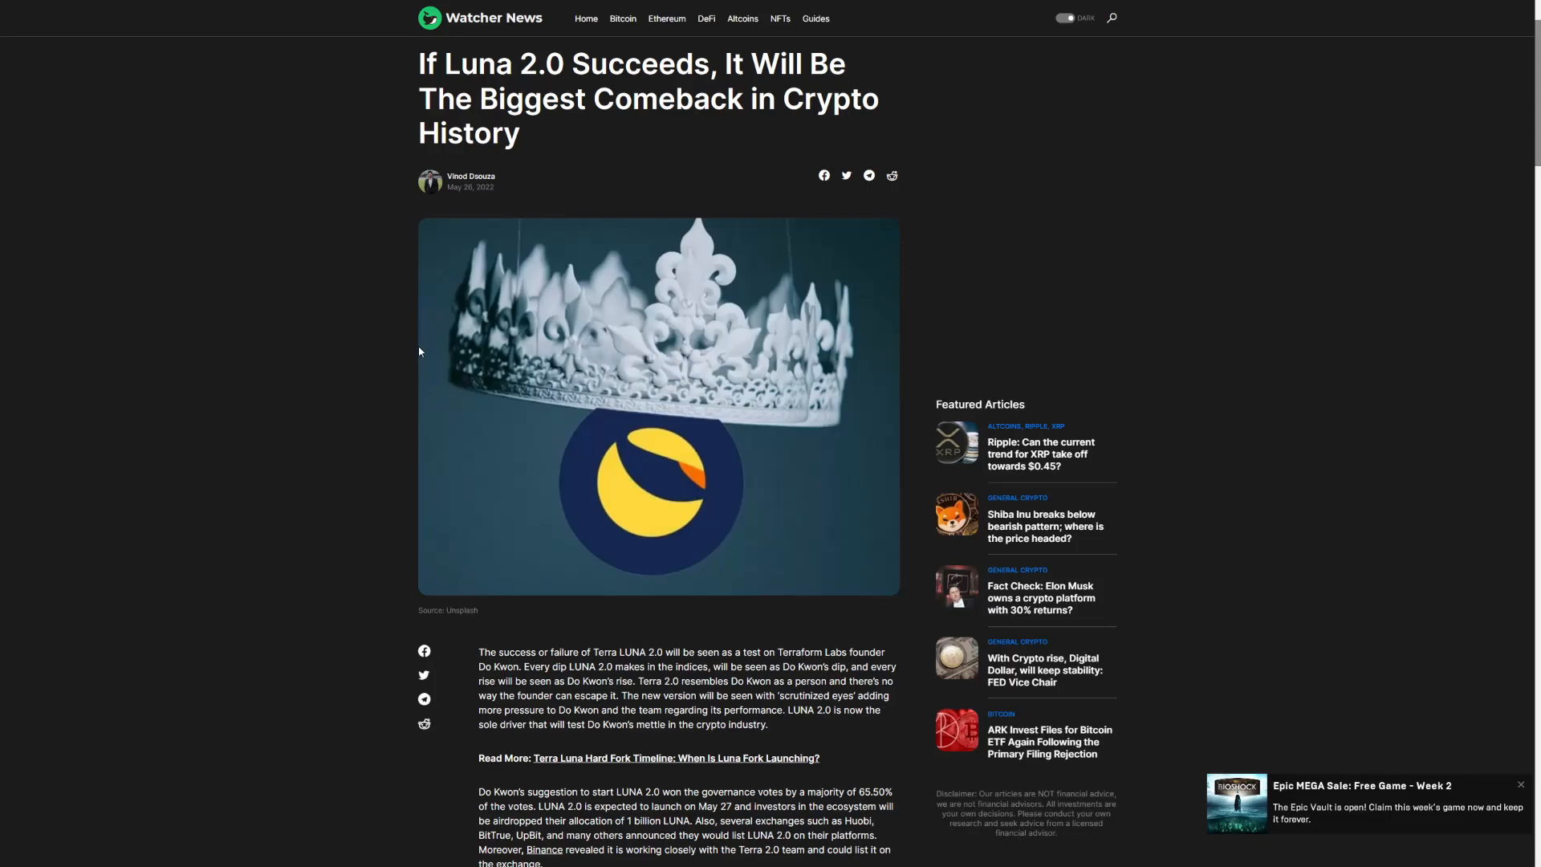
pyautogui.moveTo(404, 312)
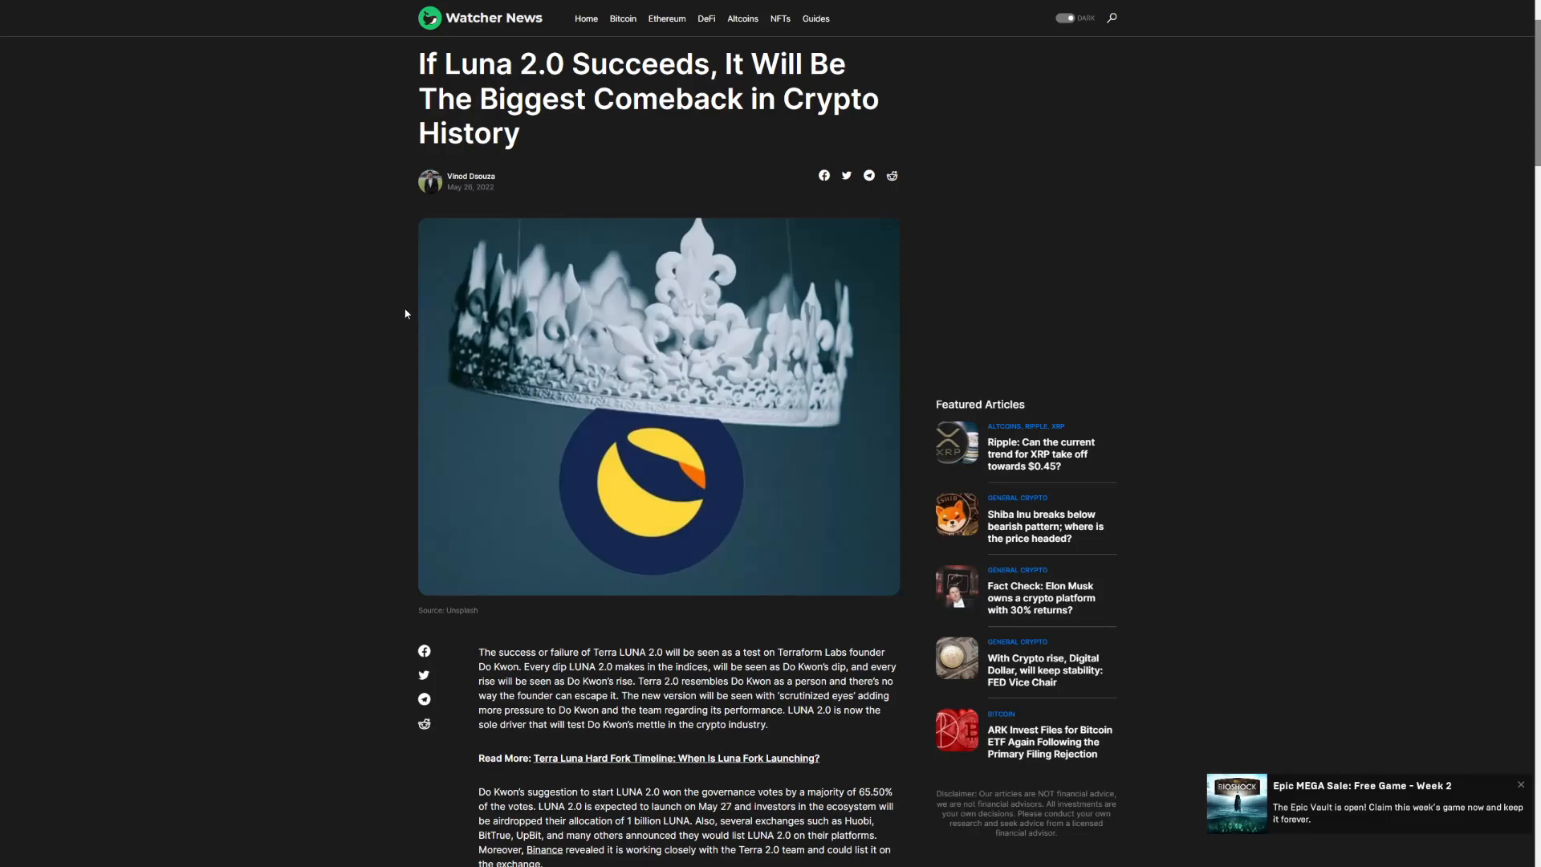
pyautogui.moveTo(395, 282)
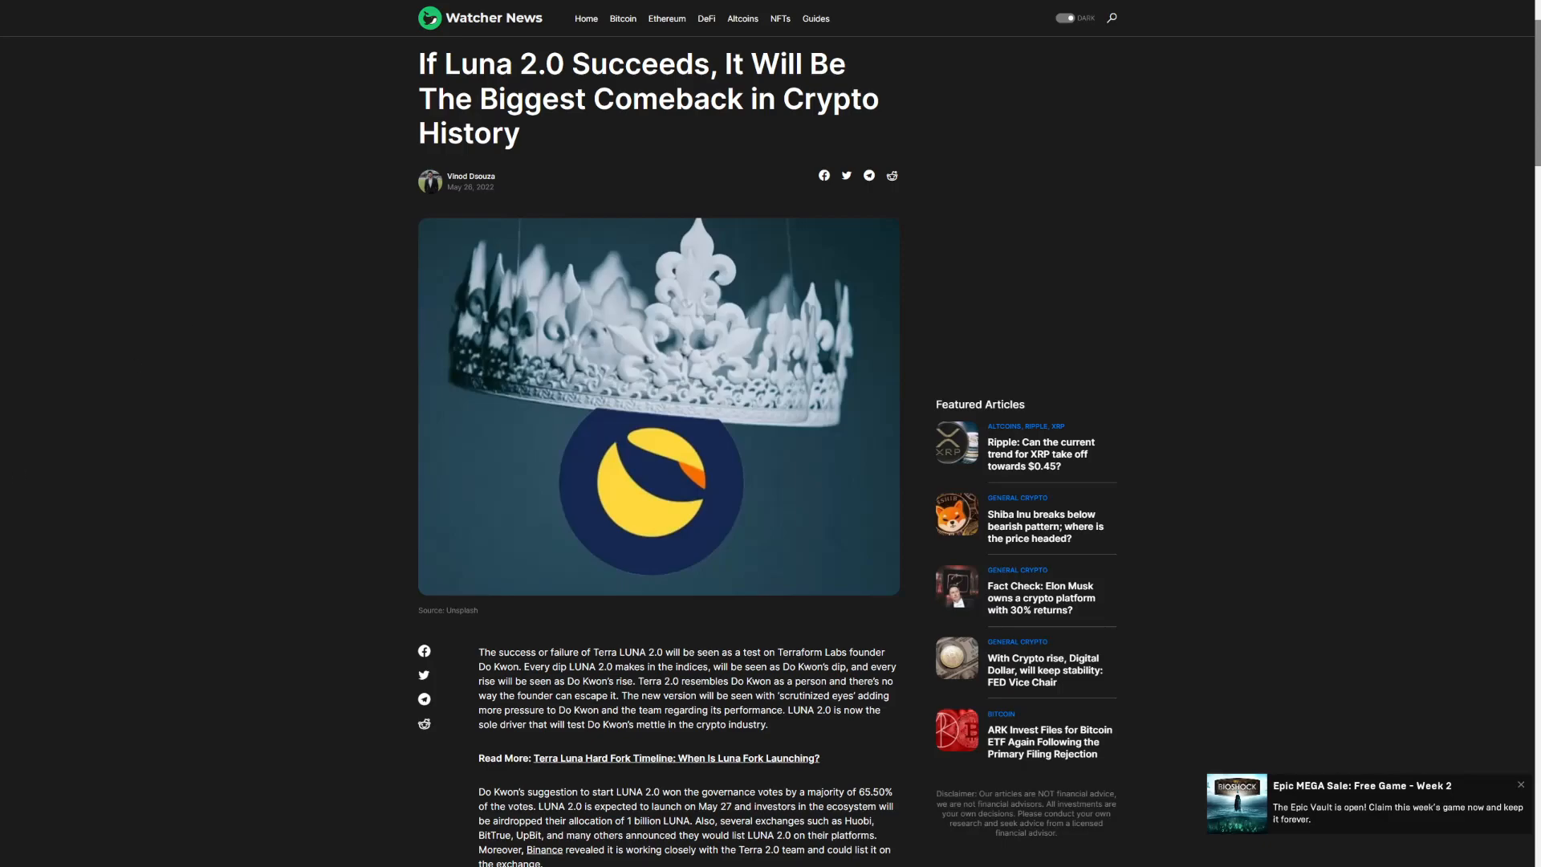
pyautogui.moveTo(358, 524)
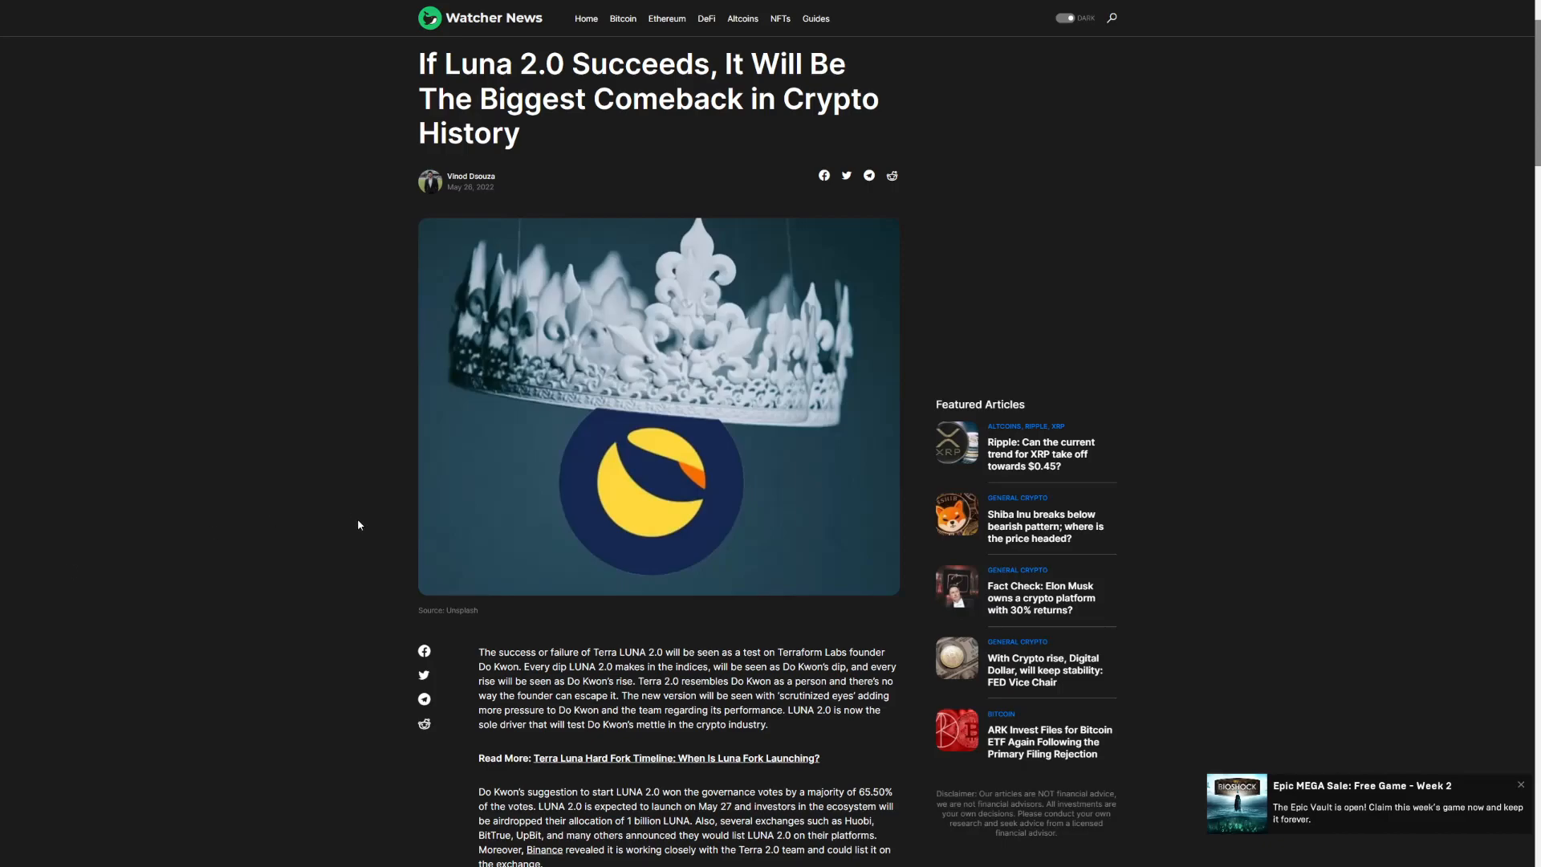